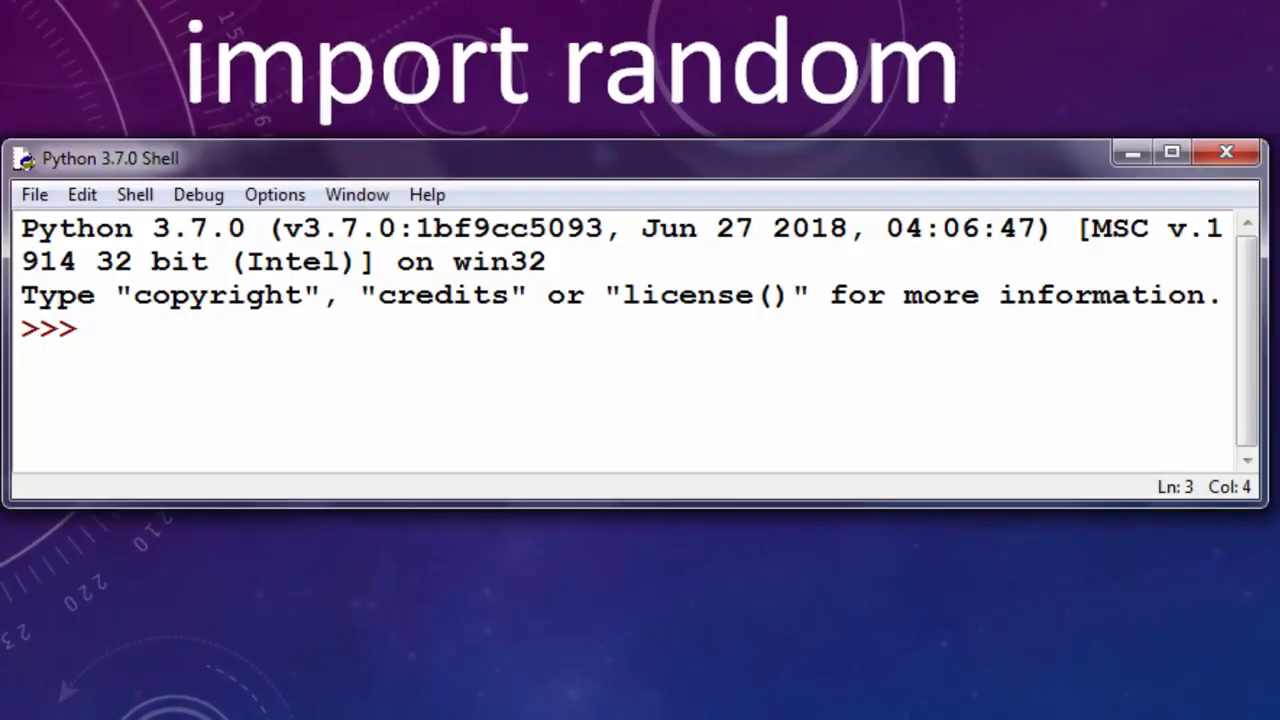
type("import")
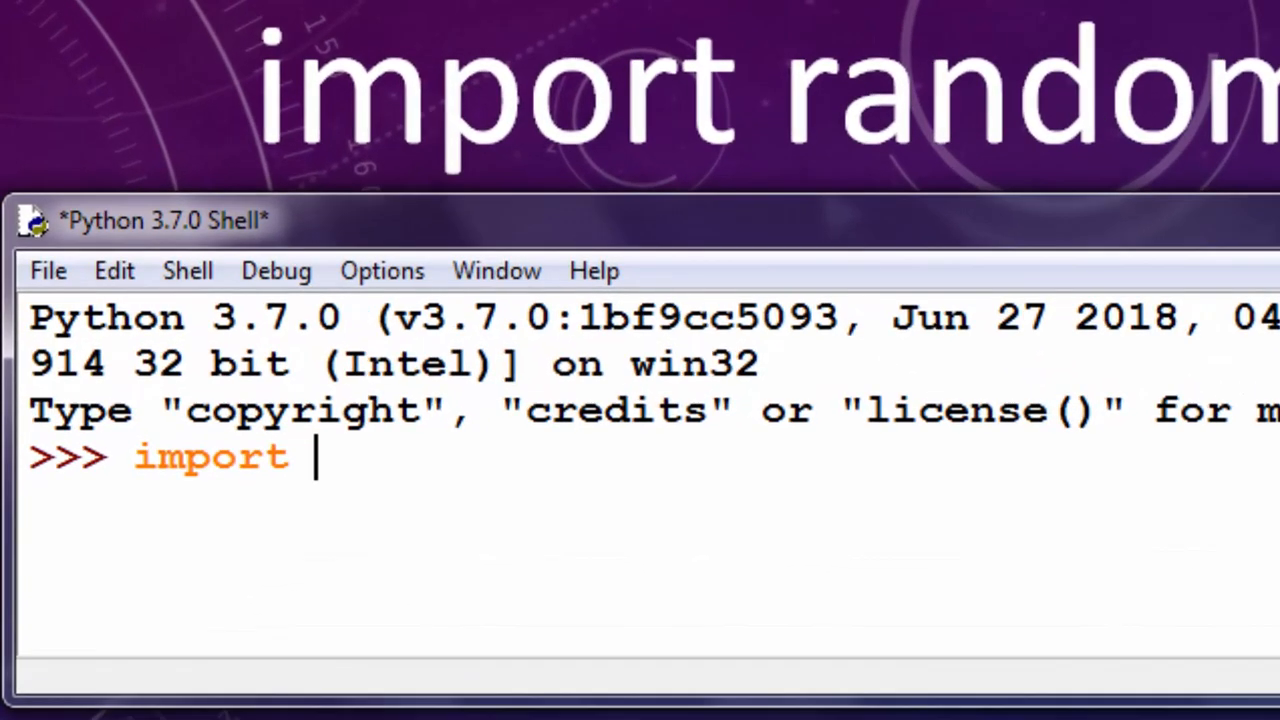
type("rad")
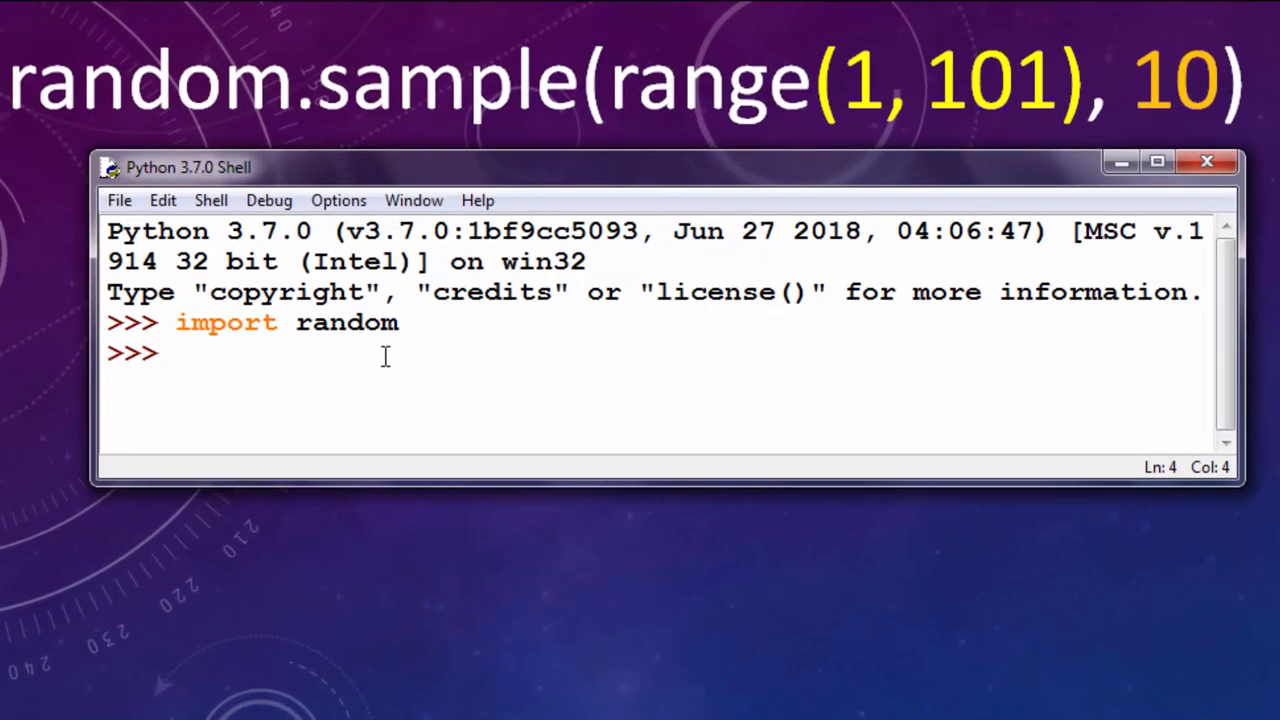
type("ra")
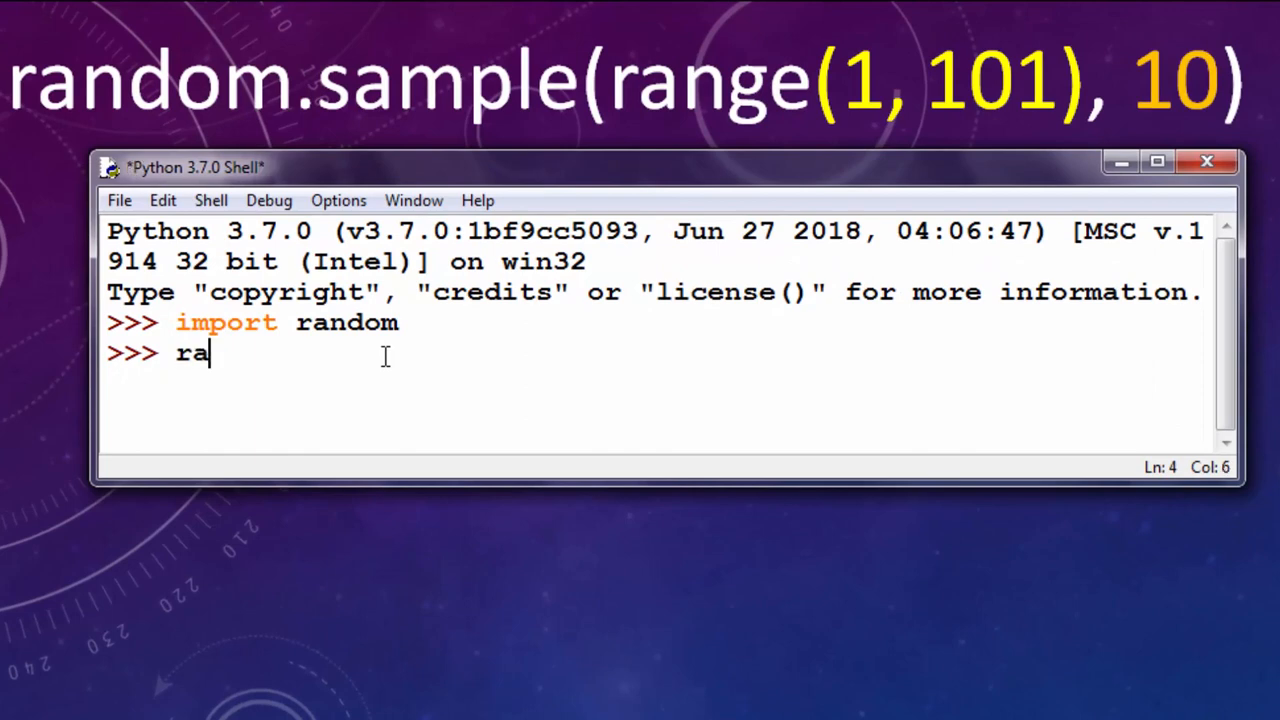
type("ndom.sample")
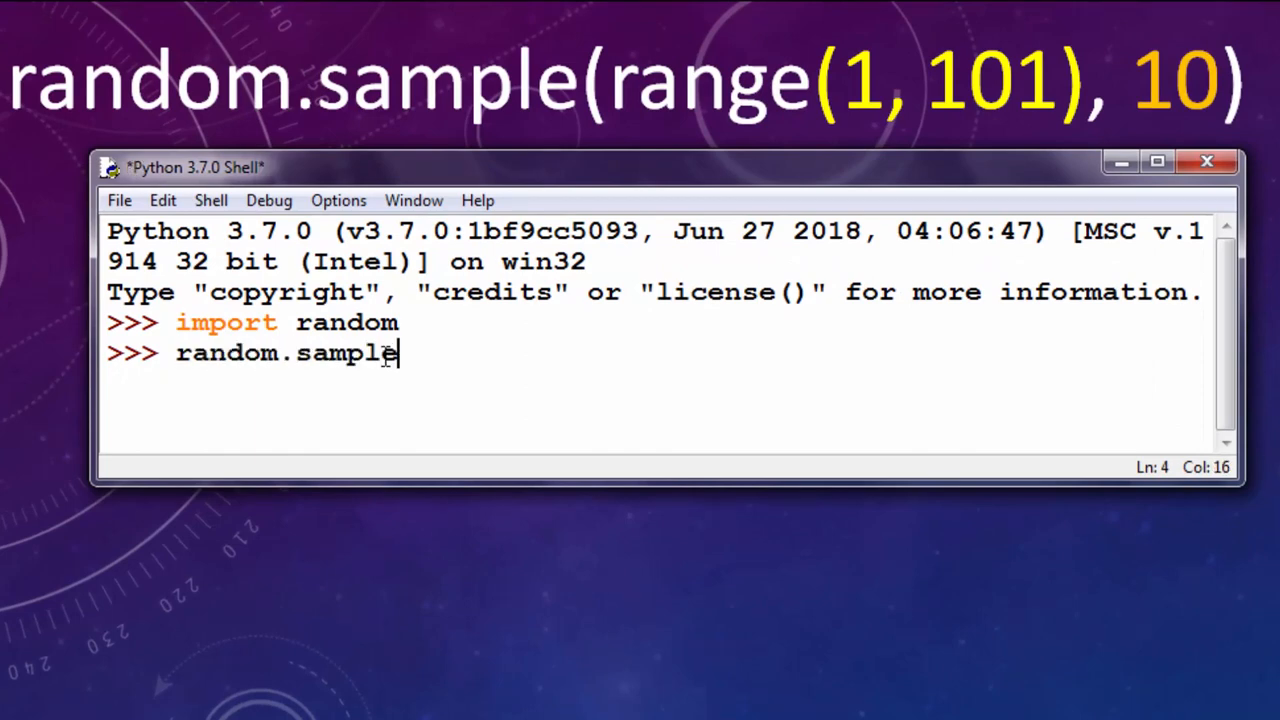
type("(rang")
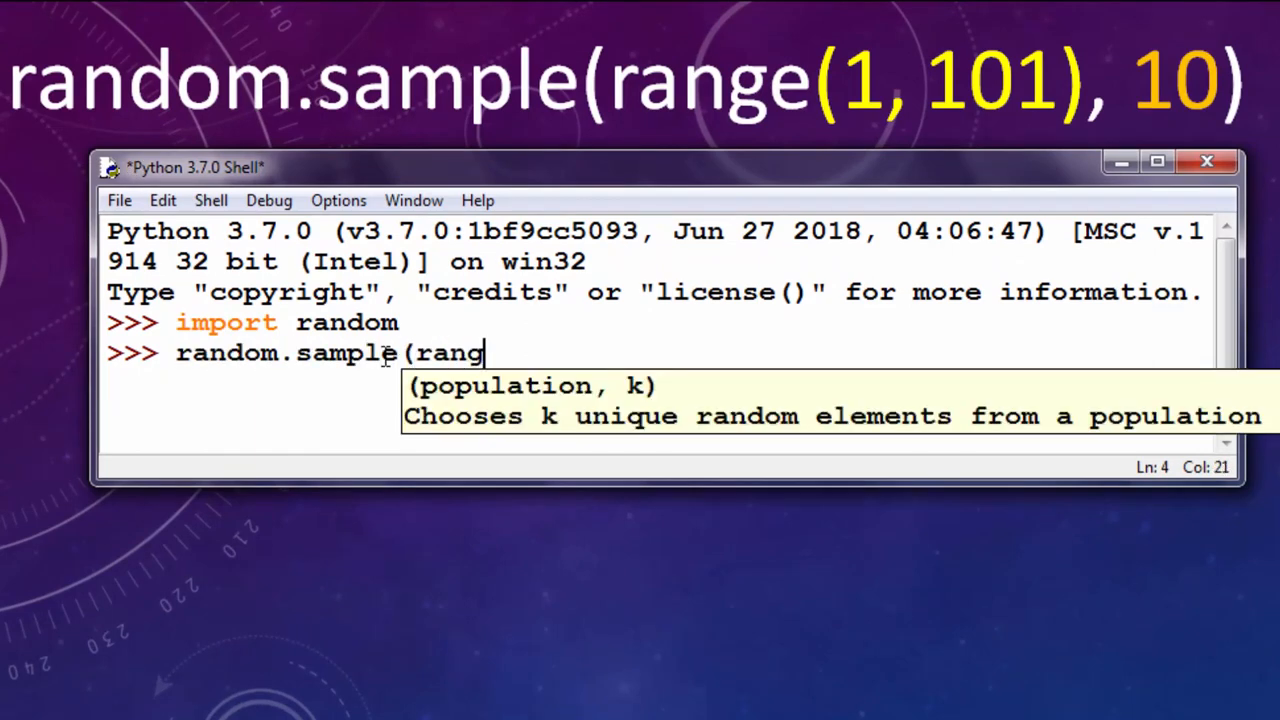
type("e(1,101")
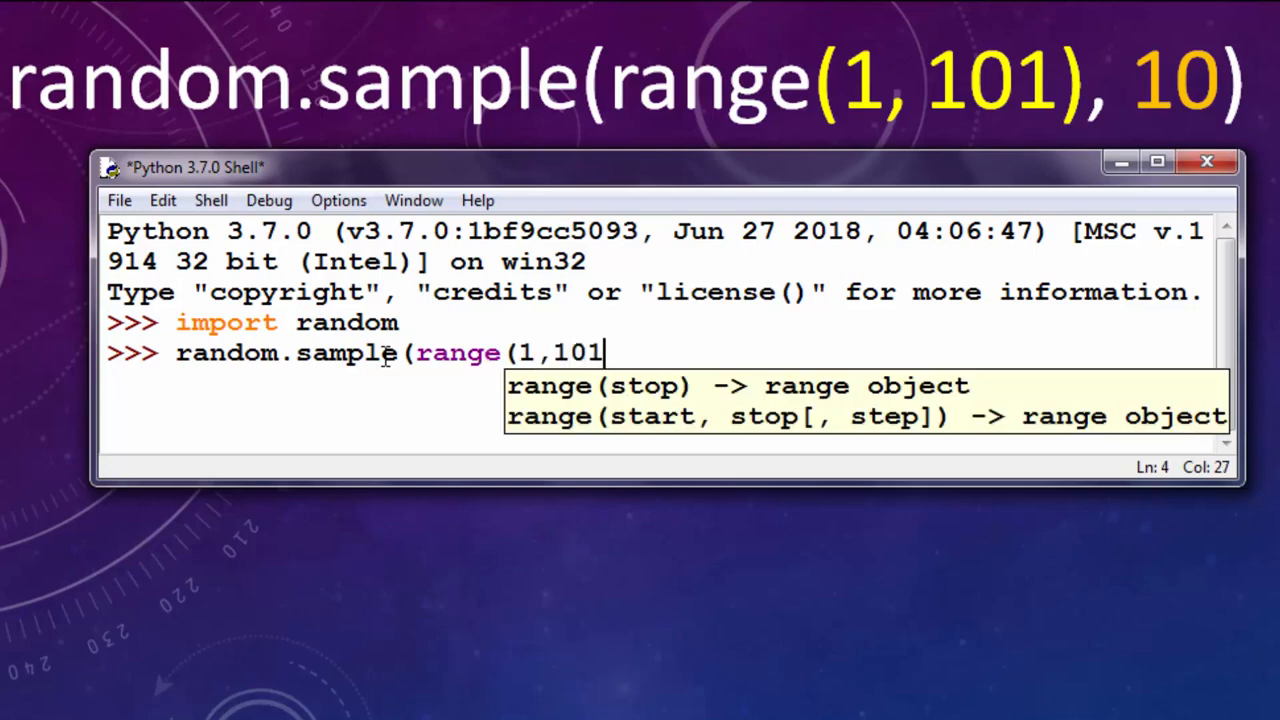
type("),")
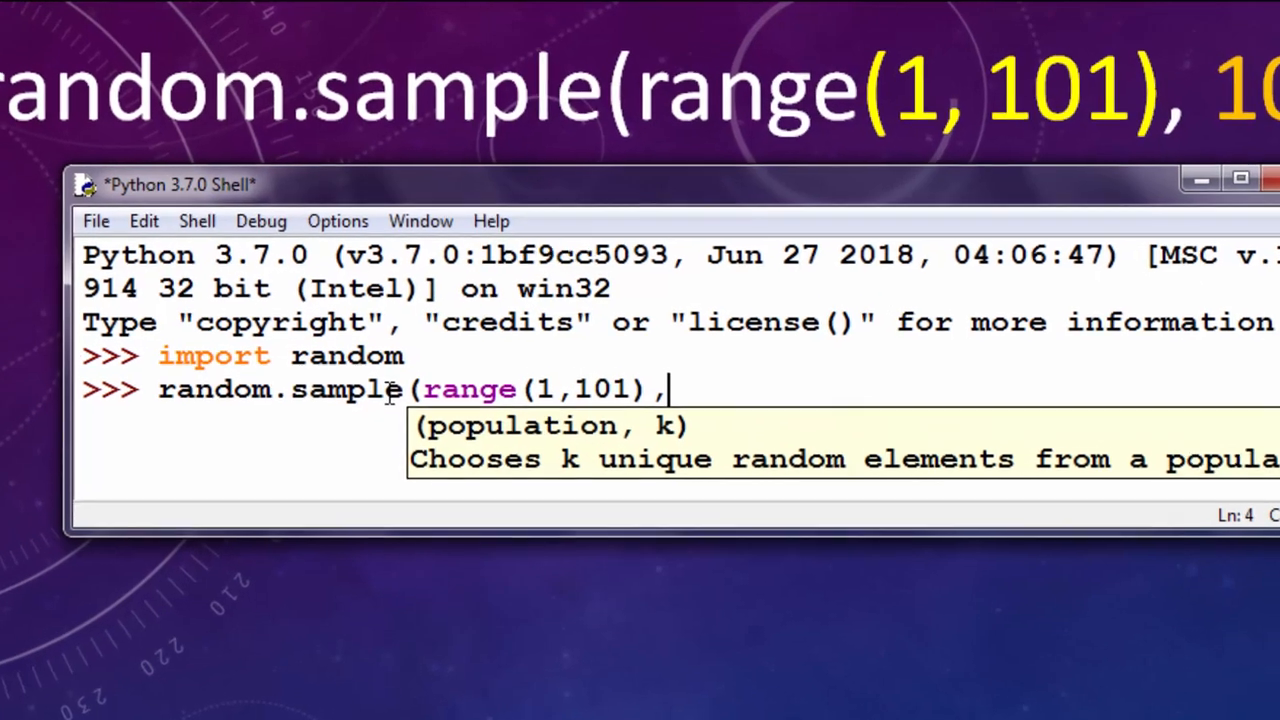